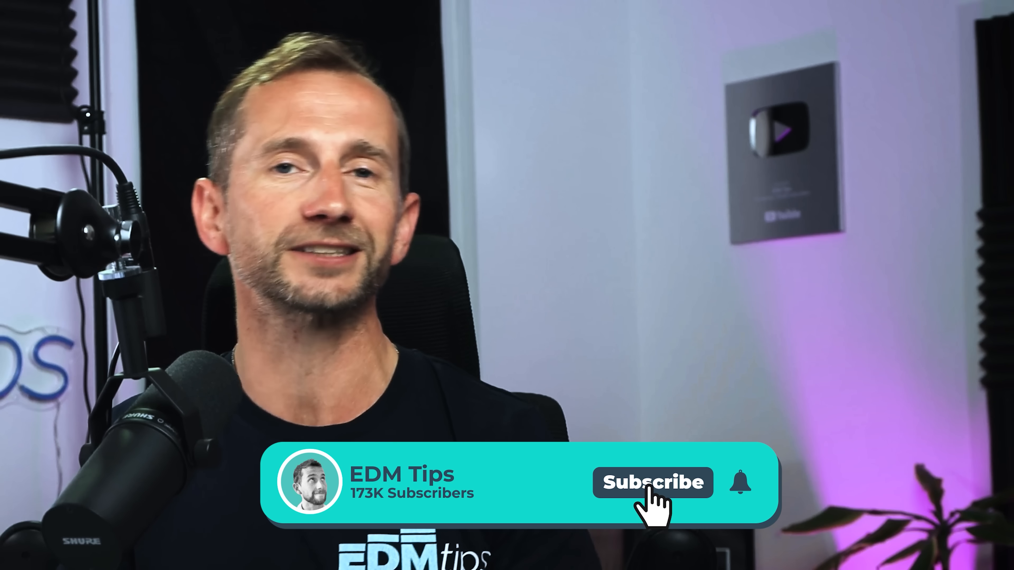
click(654, 484)
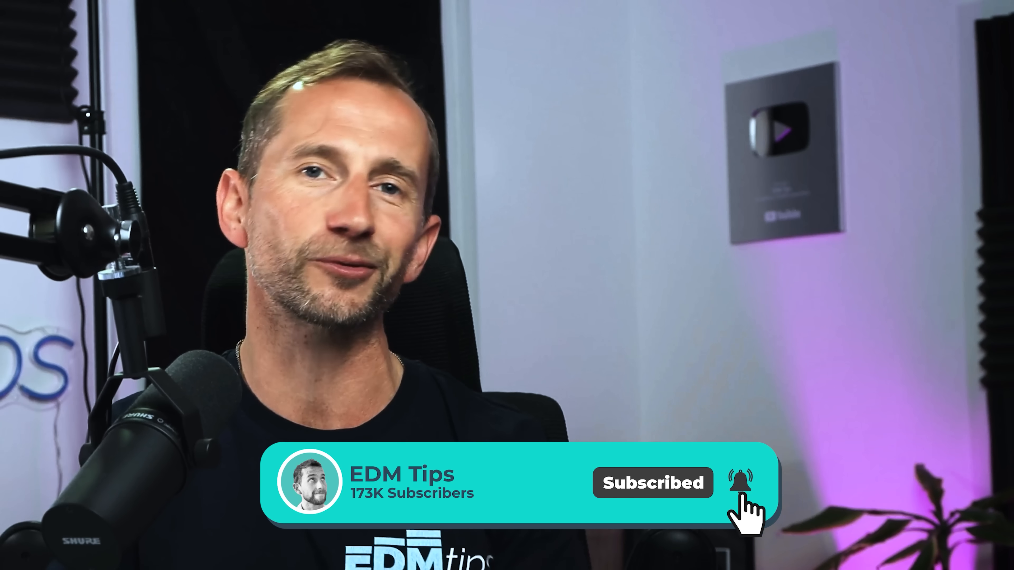